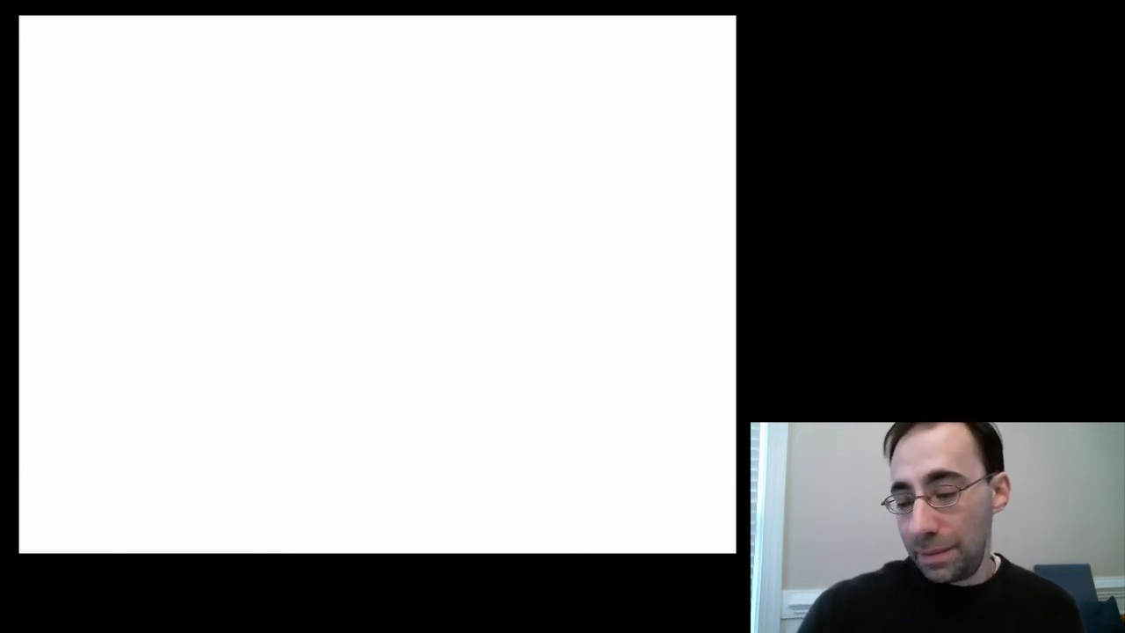
- Handwrite a capital Y near the top-left of the board
drag(130, 62, 130, 119)
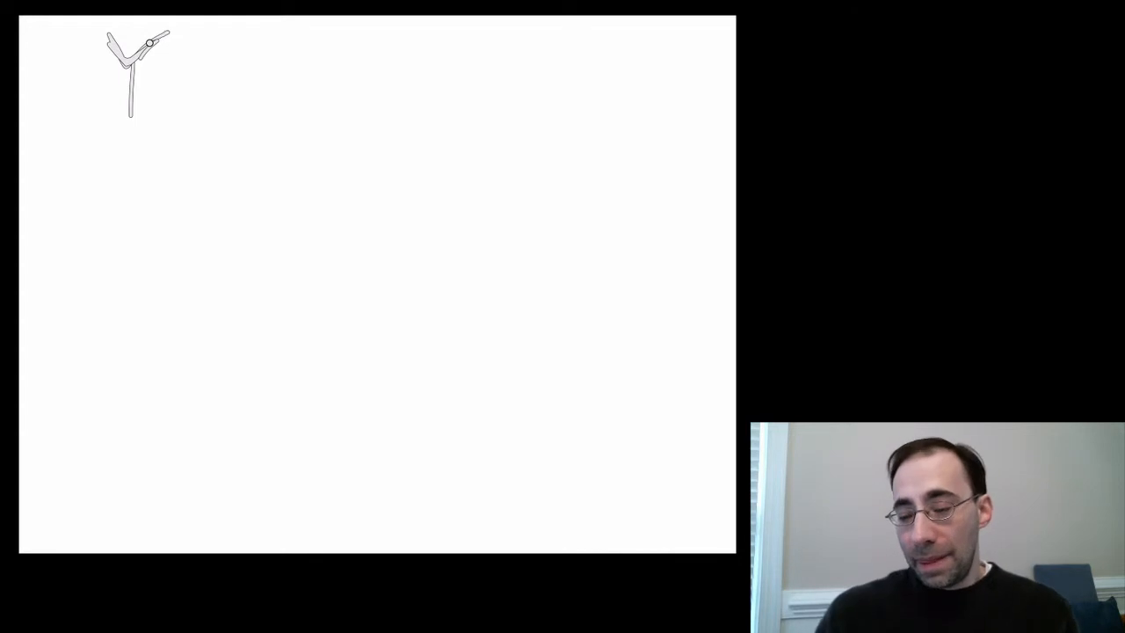
- Write "random variable" with "distributions" beneath it, right of the Y
drag(295, 49, 431, 48)
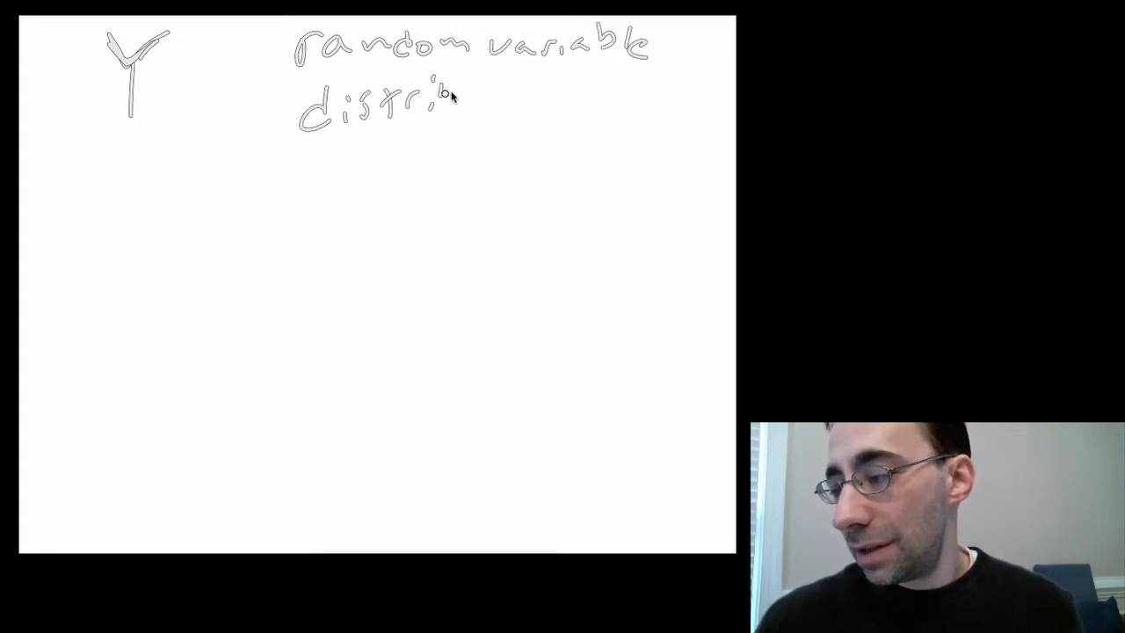
text(butions)
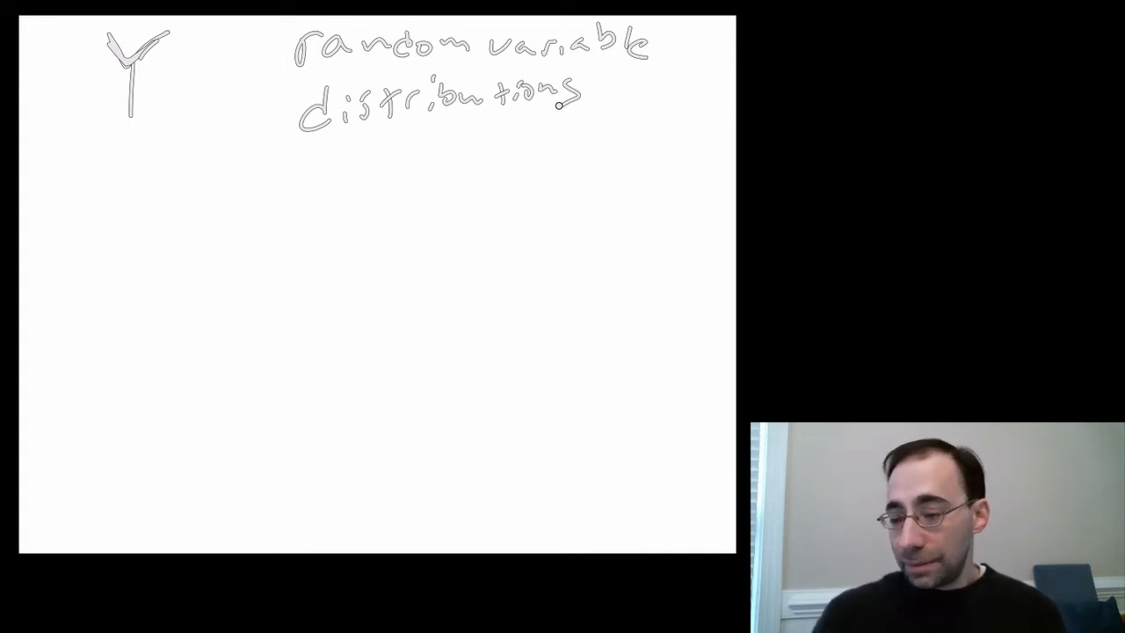
- Sketch a bell curve and draw a horizontal number line beneath it
drag(55, 446, 278, 259)
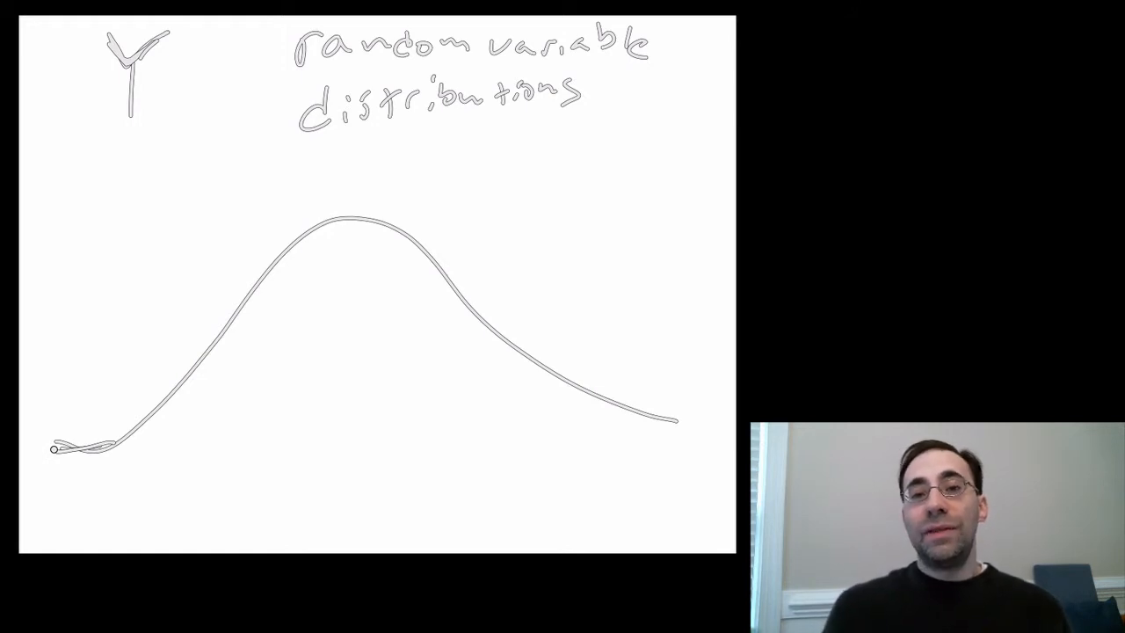
drag(53, 450, 730, 435)
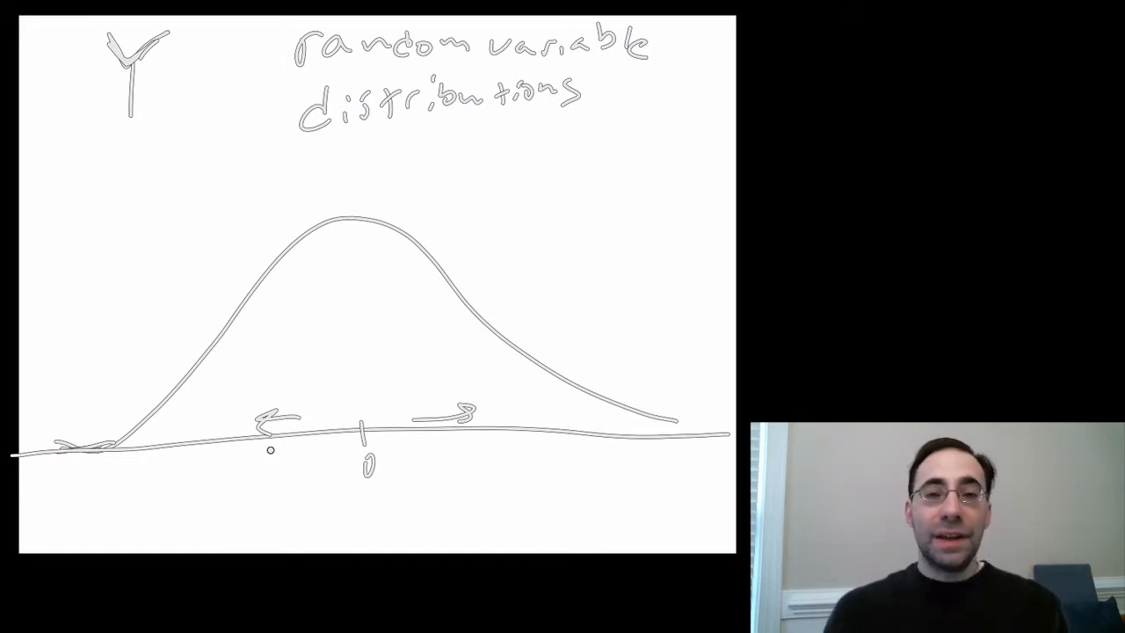
- Handwrite "realization" beneath "distributions", above the bell curve
text(rea)
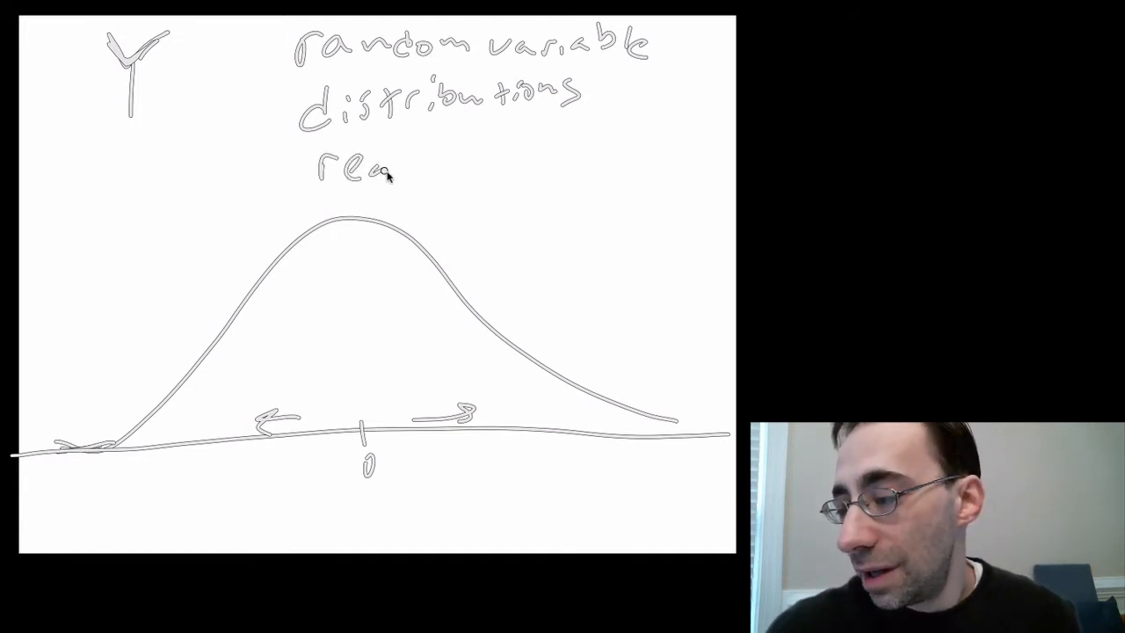
text(realization)
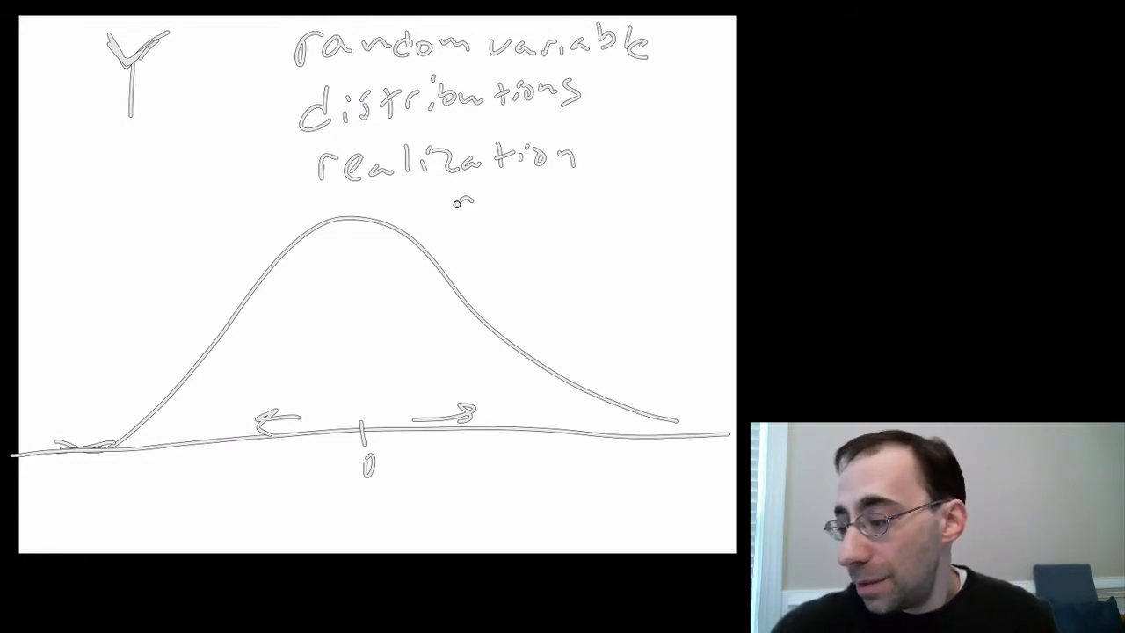
- Write "Support" below and right of "realization", just above the curve's peak
text(Support)
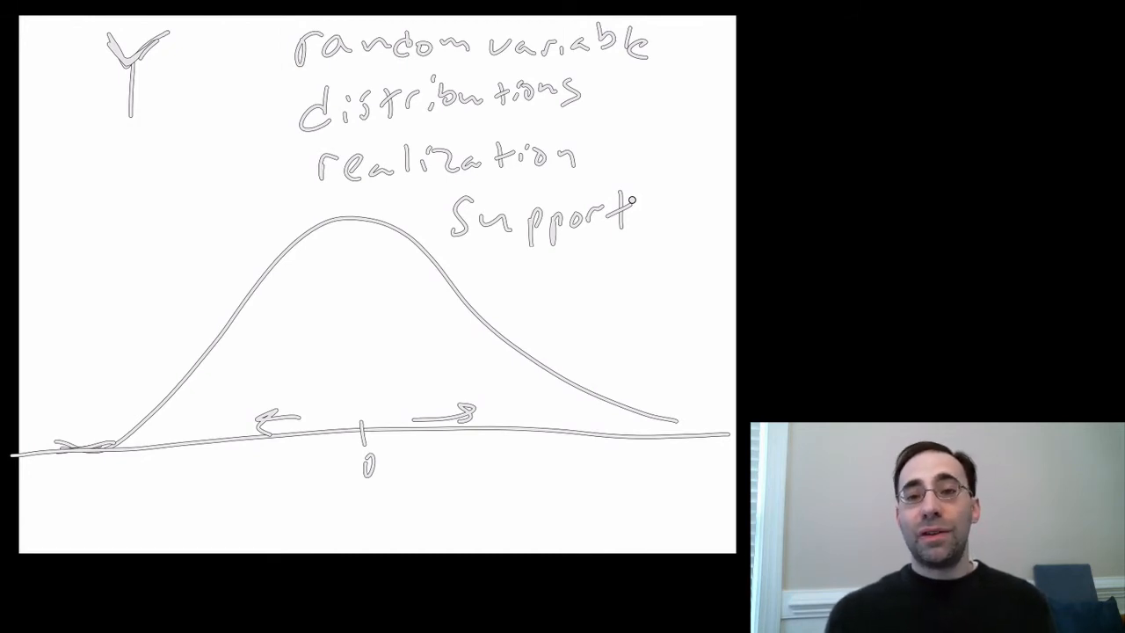